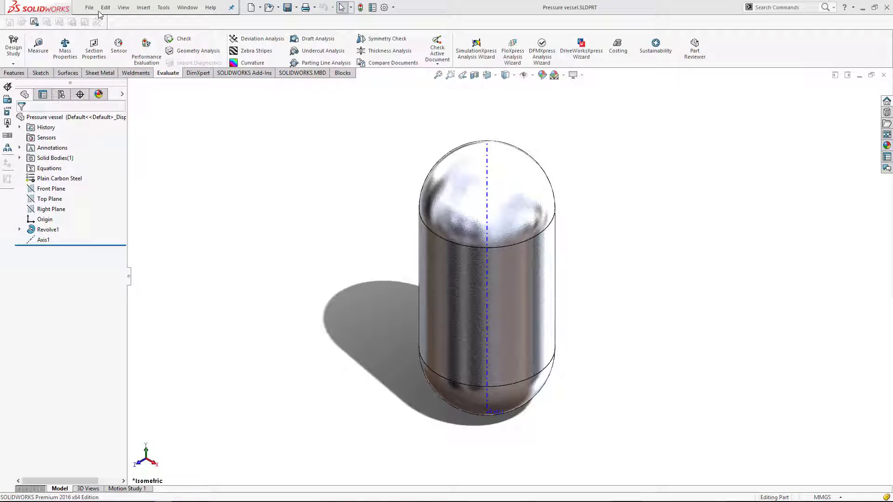
Start a new drawing from the pressure vessel part via the File menu.
{"action": "left_click", "coordinate": [89, 7]}
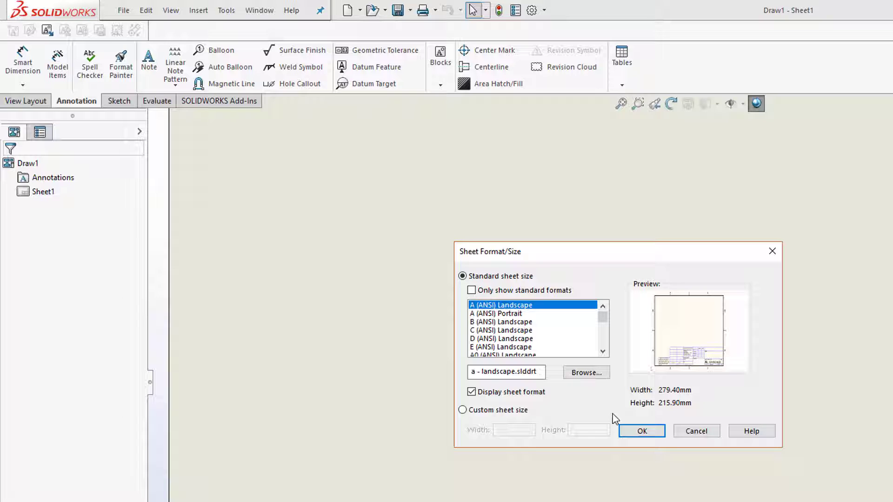
Accept the A (ANSI) Landscape sheet and place the Front view of the vessel at 1:20.
{"action": "left_click", "coordinate": [640, 431]}
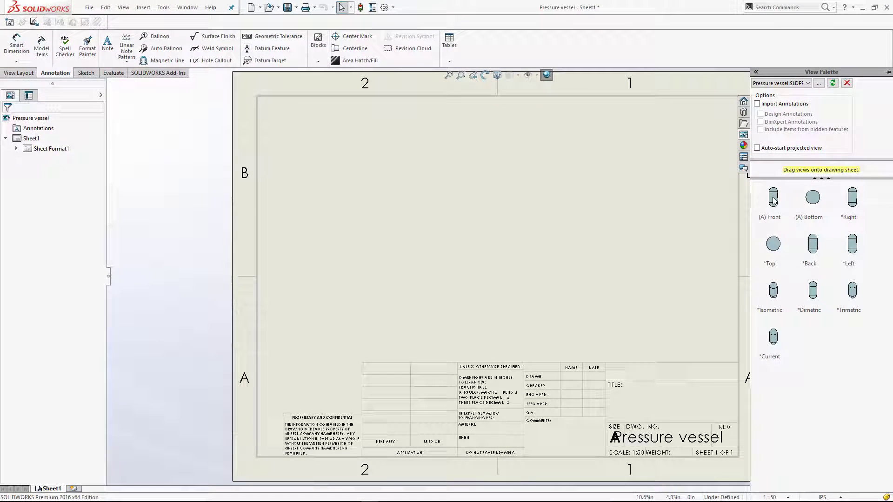
{"action": "left_click_drag", "start_coordinate": [770, 196], "coordinate": [456, 153]}
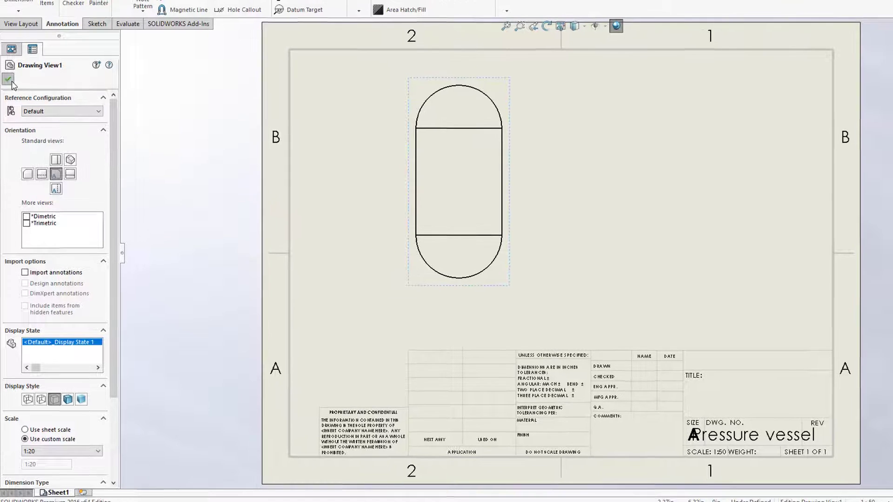
{"action": "left_click", "coordinate": [9, 78]}
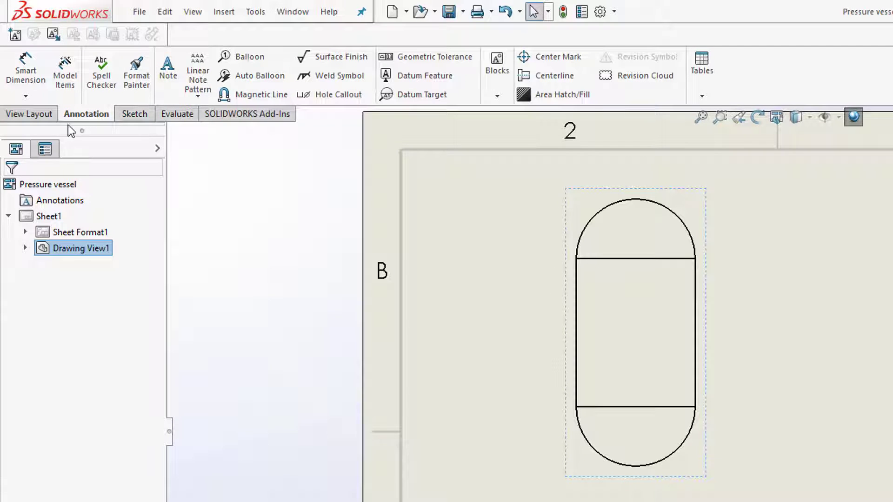
Create section view A-A through the vessel, placed right of the front view, and show the views shaded.
{"action": "left_click", "coordinate": [29, 114]}
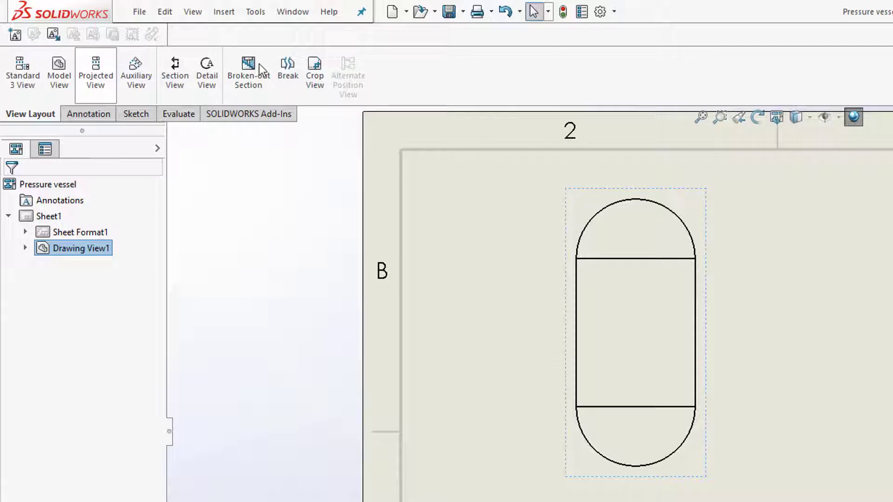
{"action": "left_click", "coordinate": [175, 68]}
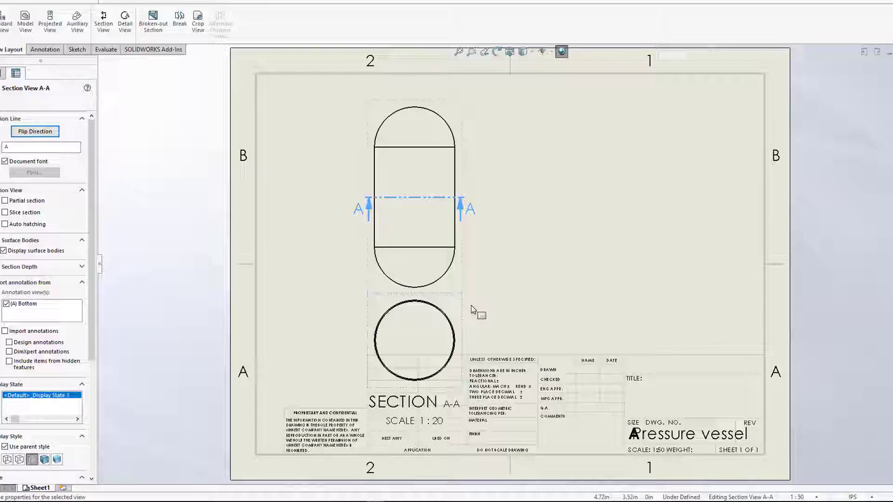
{"action": "right_click", "coordinate": [472, 311]}
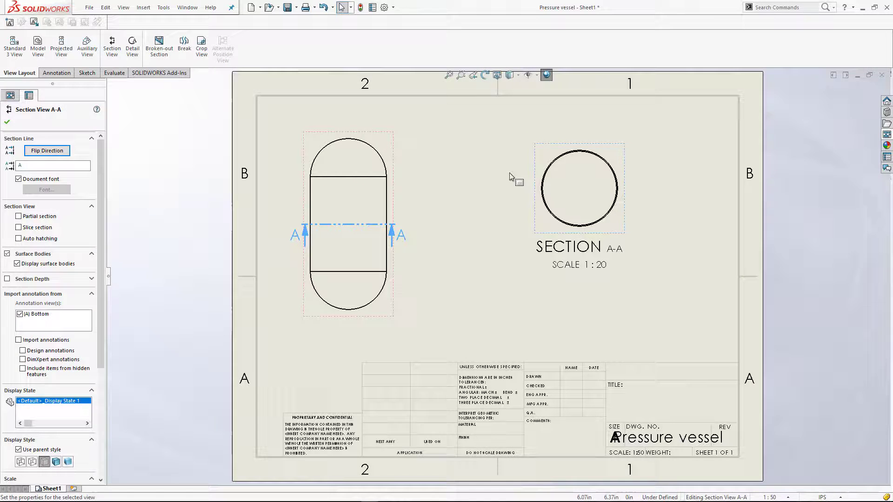
{"action": "left_click", "coordinate": [7, 121]}
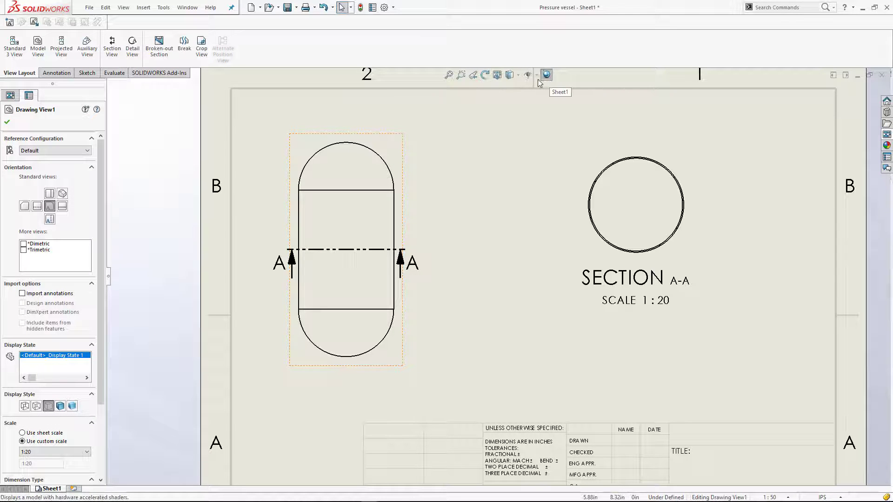
{"action": "left_click", "coordinate": [59, 407]}
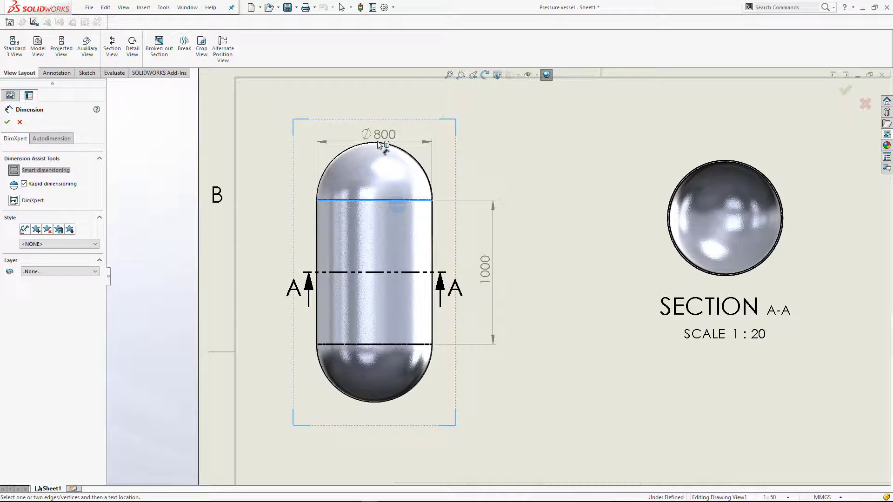
Place the Ø800 diameter dimension above the vessel in the front view.
{"action": "left_click", "coordinate": [375, 134]}
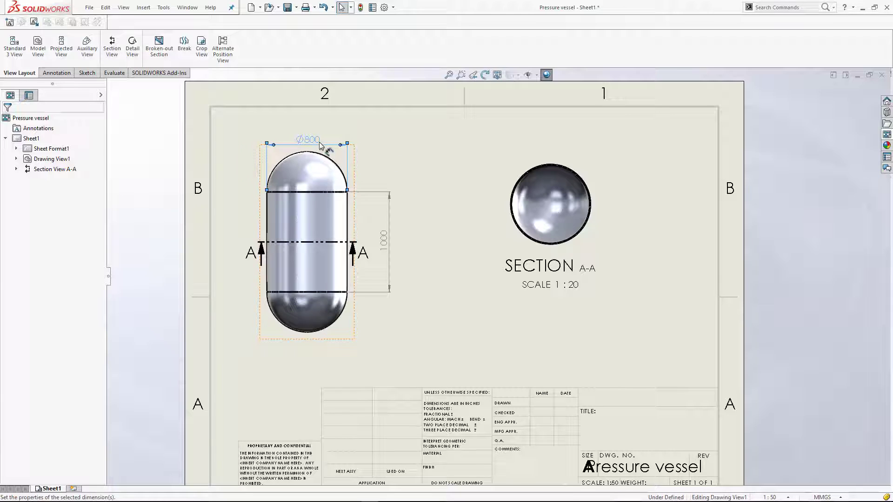
Enable Dual Dimension on the Ø800 and 1000 dimensions and add the 10 wall thickness on section A-A.
{"action": "left_click", "coordinate": [308, 139]}
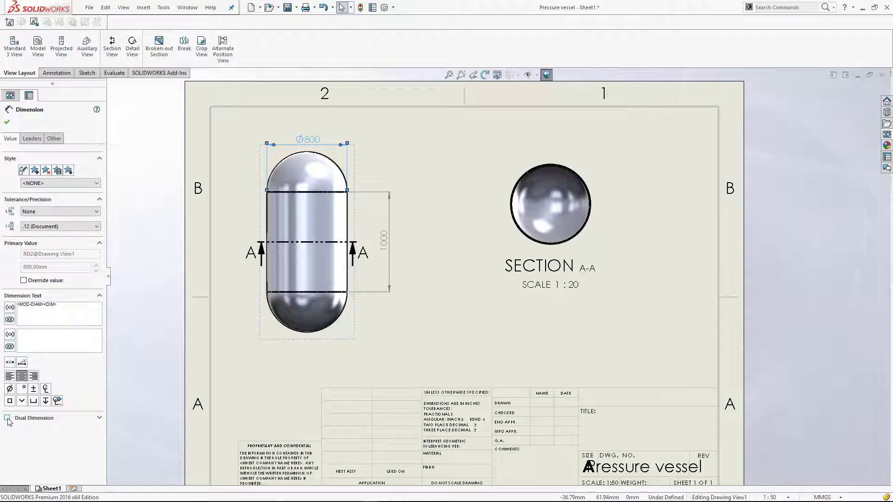
{"action": "left_click", "coordinate": [6, 418]}
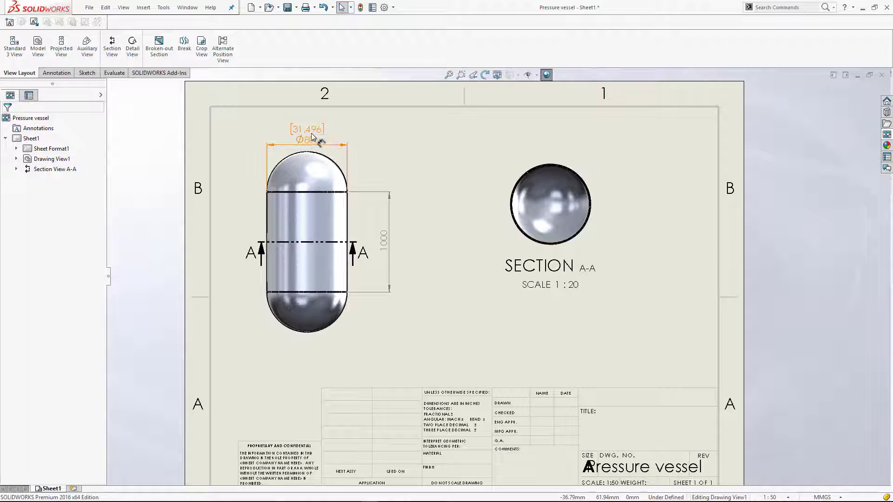
{"action": "left_click", "coordinate": [381, 249]}
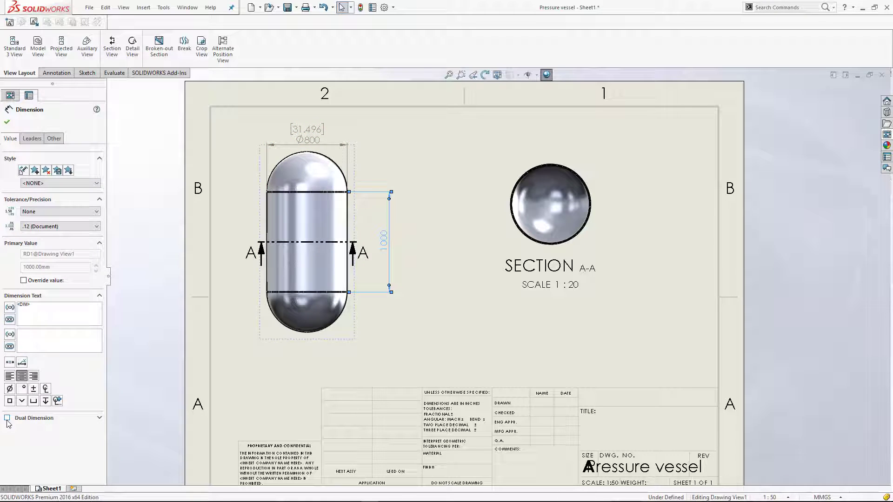
{"action": "left_click", "coordinate": [9, 417]}
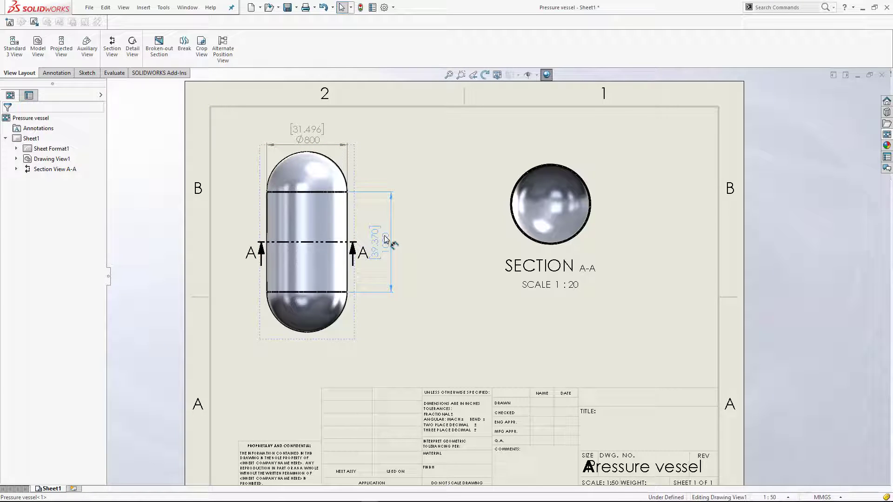
{"action": "left_click", "coordinate": [382, 239]}
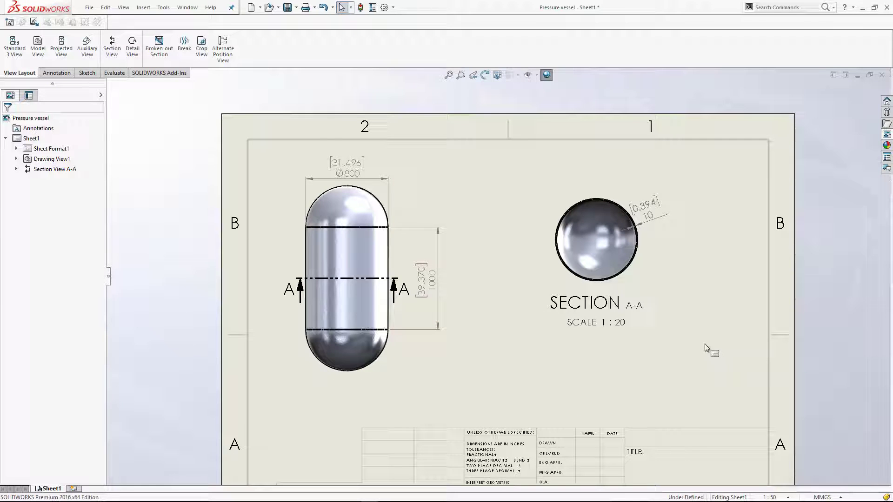
{"action": "mouse_move", "coordinate": [763, 280]}
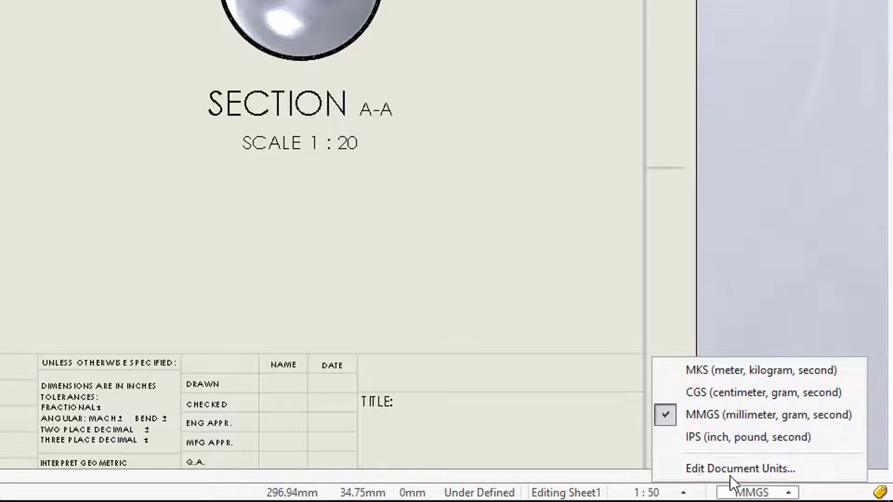
Set the dual dimension length unit to centimeters in Document Properties > Units.
{"action": "left_click", "coordinate": [738, 468]}
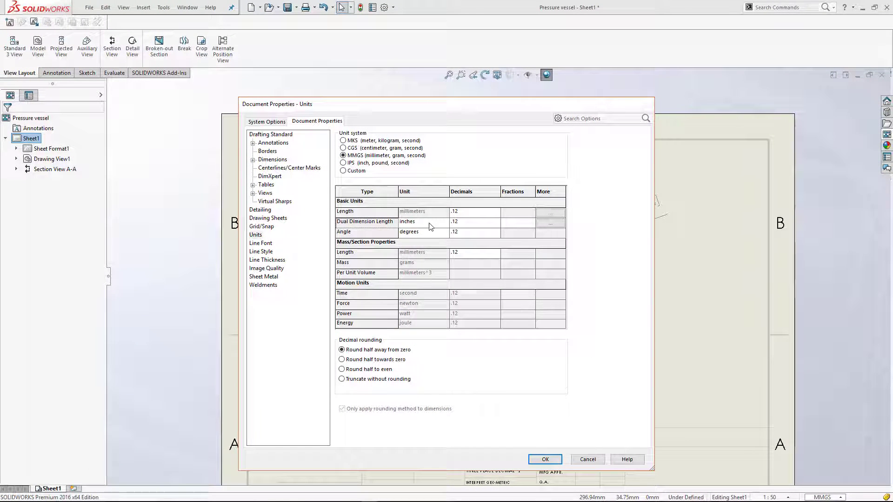
{"action": "left_click", "coordinate": [444, 222]}
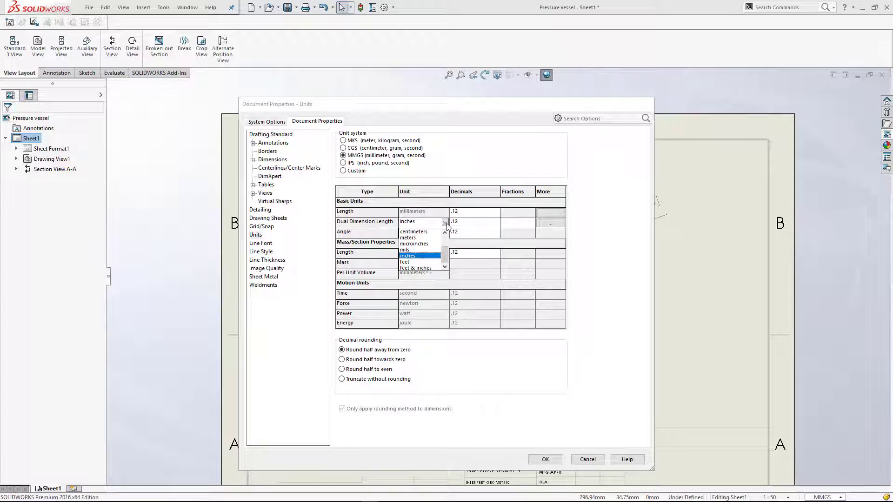
{"action": "left_click", "coordinate": [413, 231]}
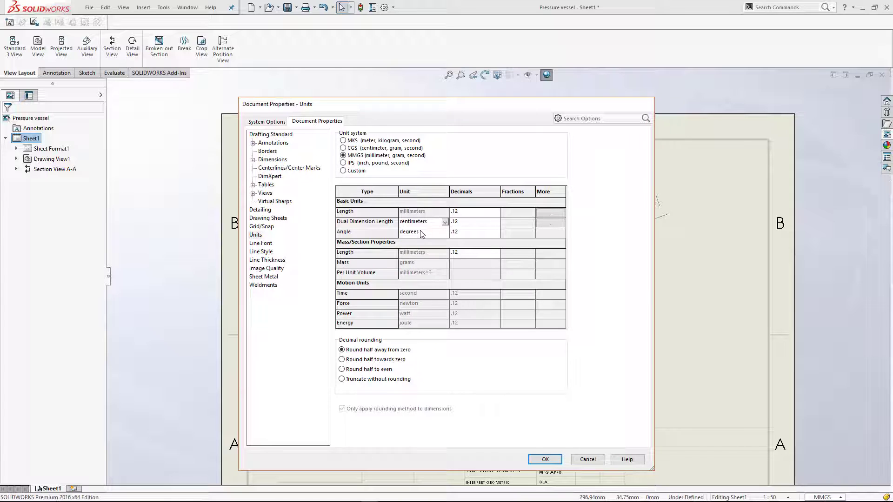
{"action": "left_click", "coordinate": [544, 459]}
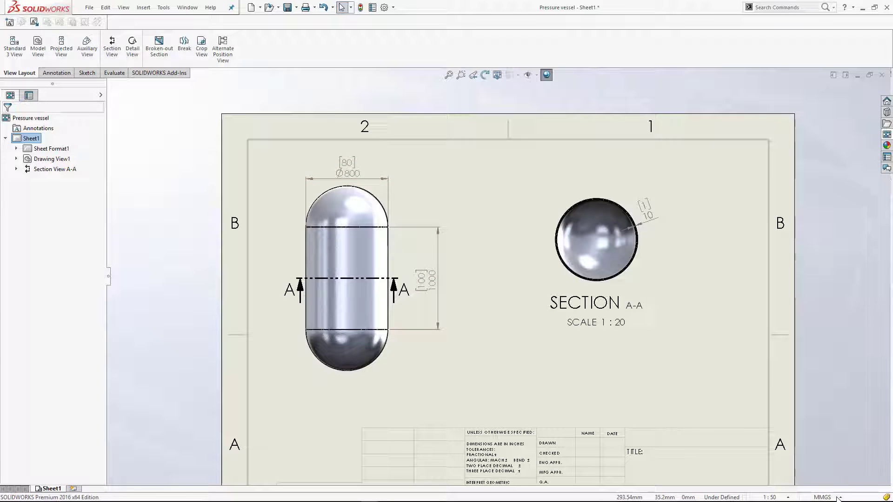
Toggle the unit system IPS then back to MMGS, and set the dual dimension unit to inches.
{"action": "left_click", "coordinate": [821, 496]}
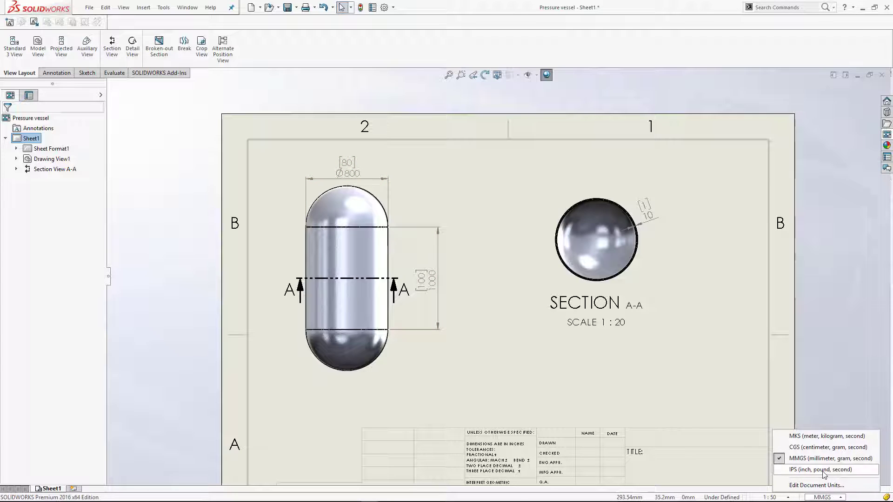
{"action": "left_click", "coordinate": [823, 469]}
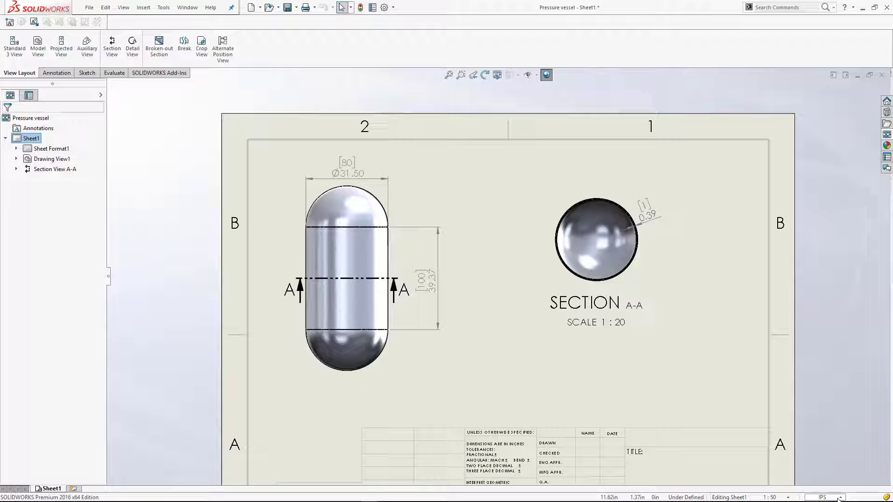
{"action": "left_click", "coordinate": [821, 496]}
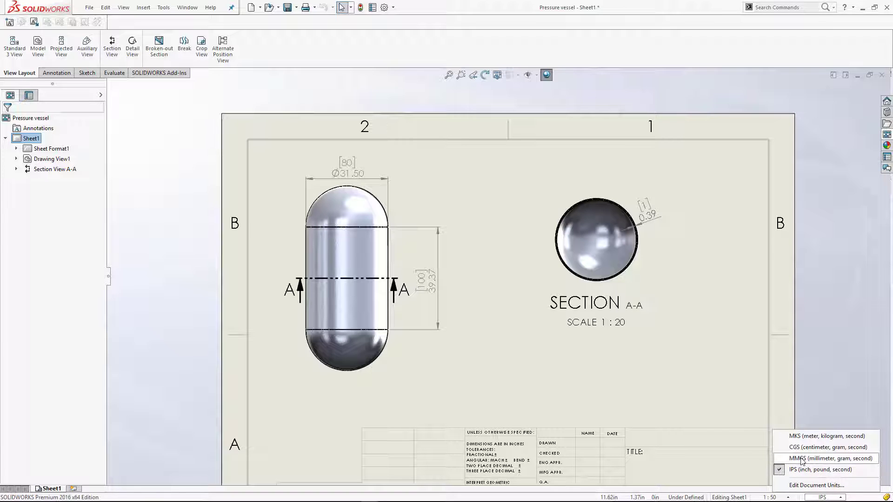
{"action": "left_click", "coordinate": [818, 458]}
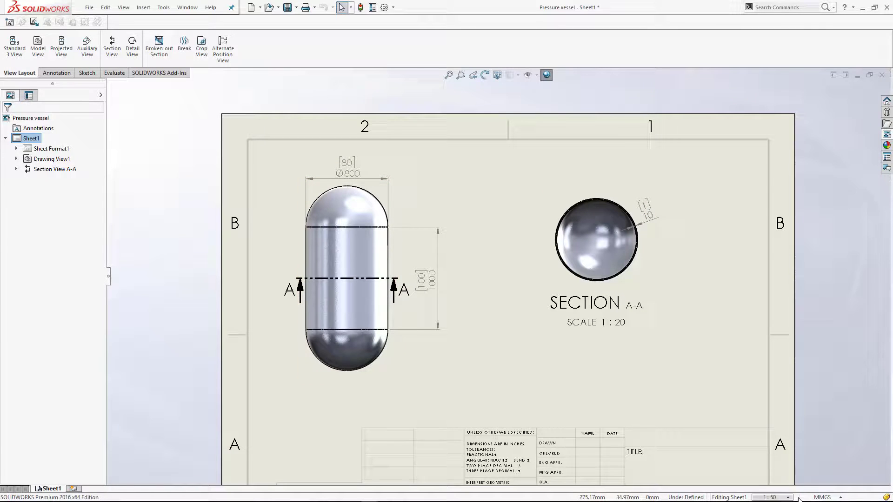
{"action": "left_click", "coordinate": [823, 497]}
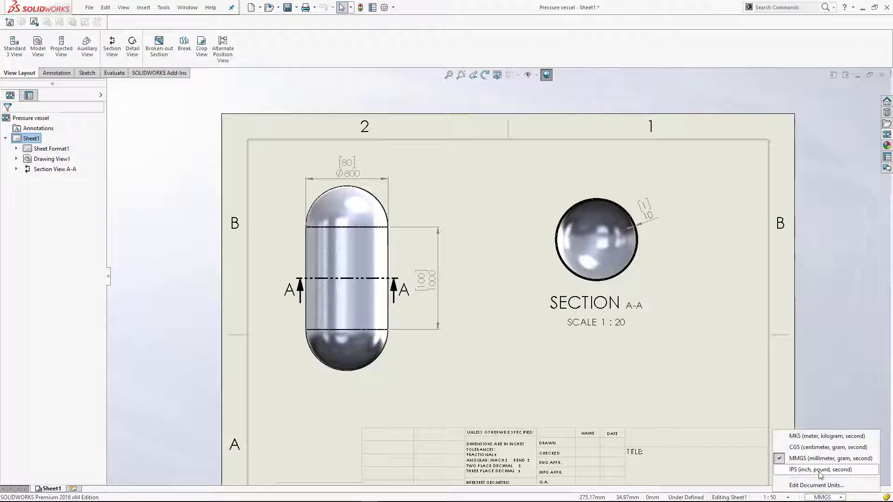
{"action": "left_click", "coordinate": [816, 486]}
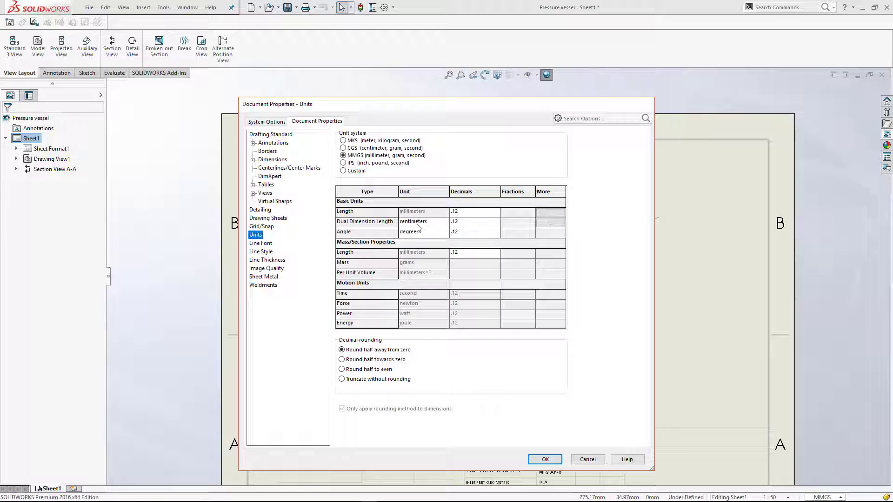
{"action": "left_click", "coordinate": [445, 221]}
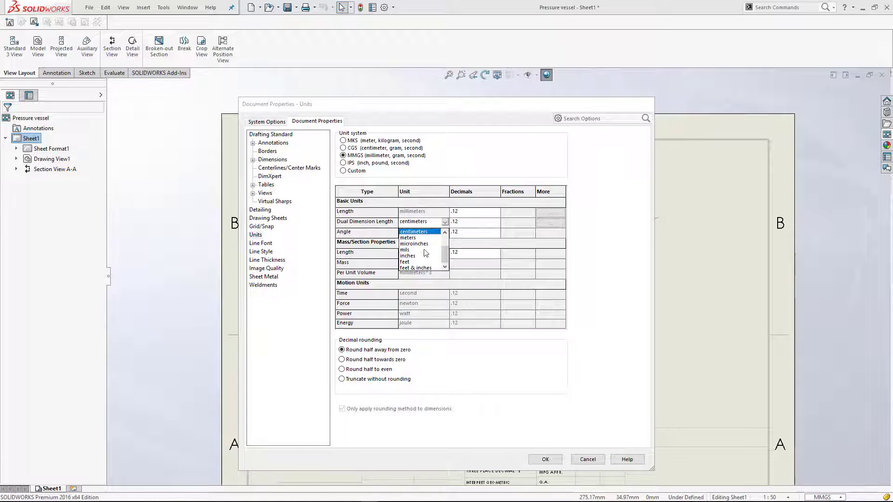
{"action": "left_click", "coordinate": [407, 253]}
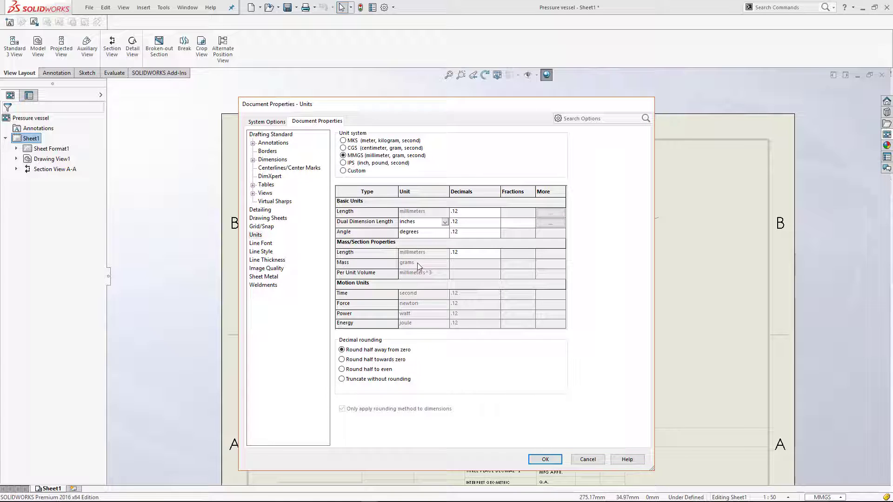
{"action": "left_click", "coordinate": [544, 458]}
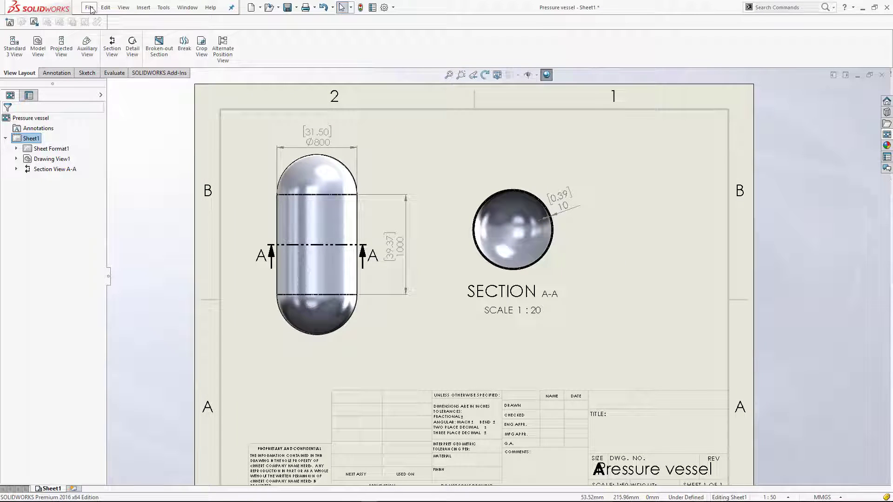
Save the drawing as Pressure vessel.PDF using Save As with the PDF file type.
{"action": "left_click", "coordinate": [90, 6]}
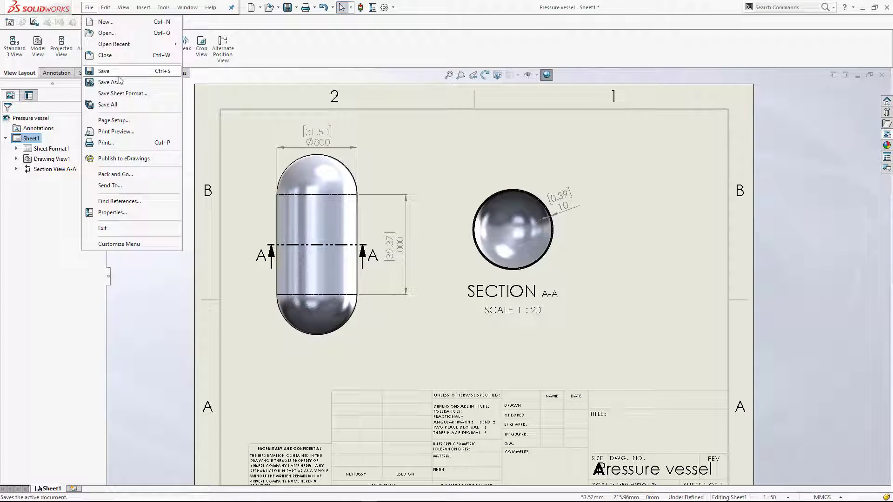
{"action": "left_click", "coordinate": [110, 82]}
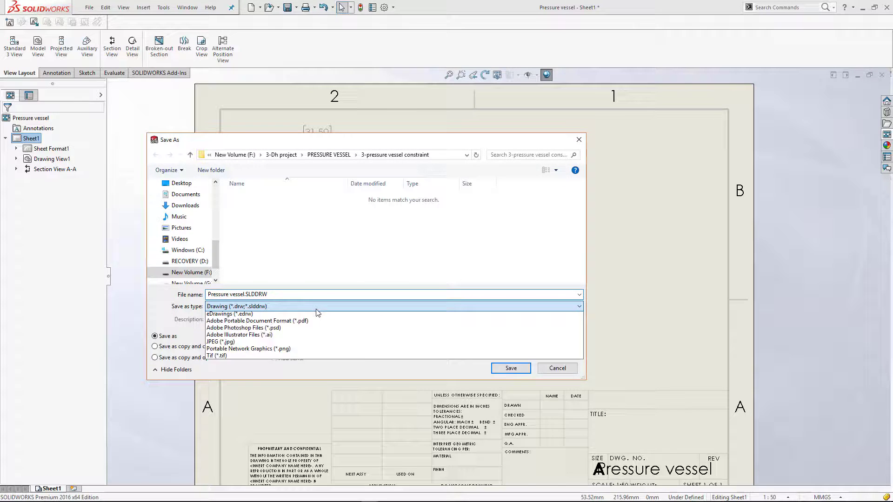
{"action": "left_click", "coordinate": [257, 321]}
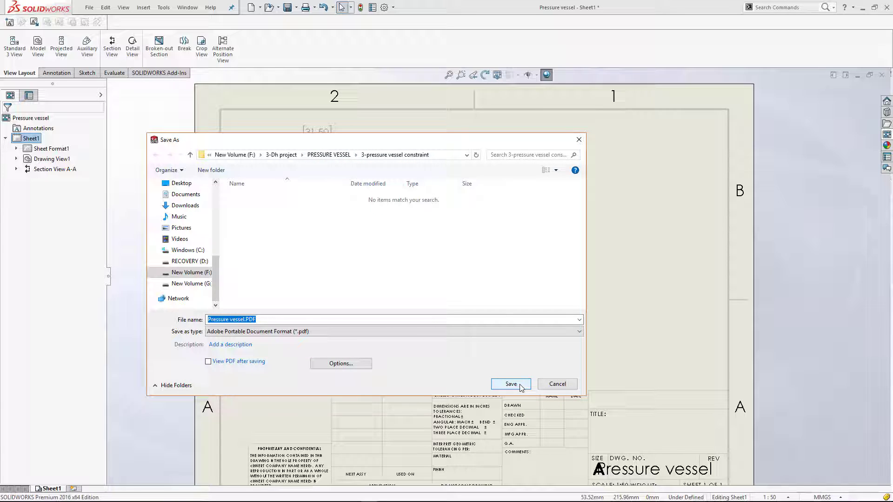
{"action": "left_click", "coordinate": [510, 384]}
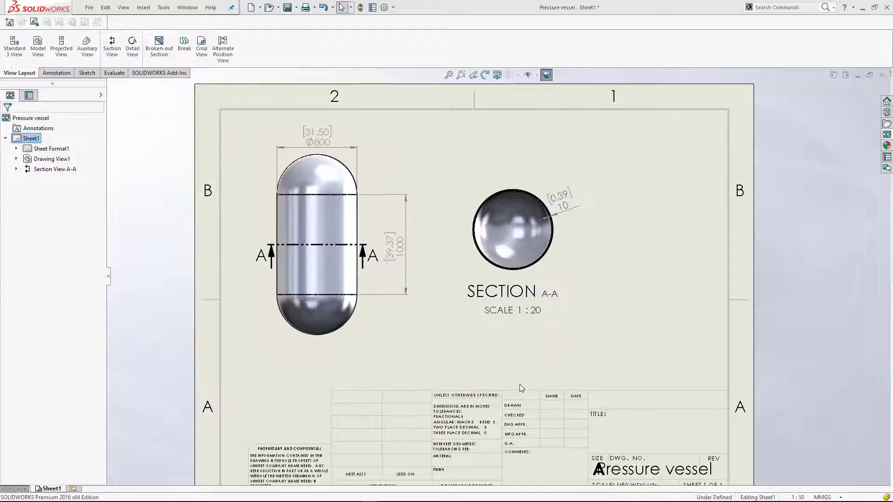